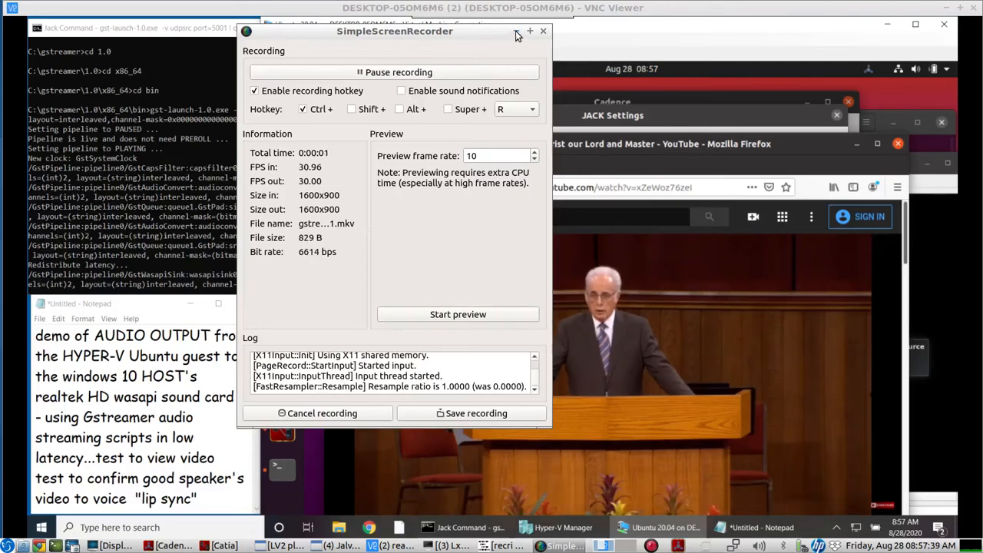
- Hide the recorder so the sermon plays, then raise the Cadence JACK status window
left_click(529, 30)
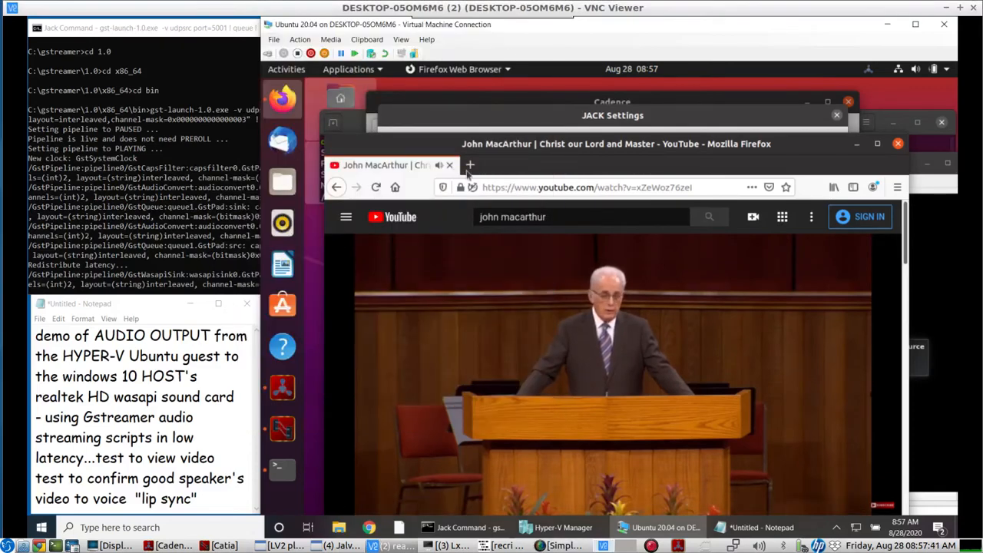
mouse_move(282, 347)
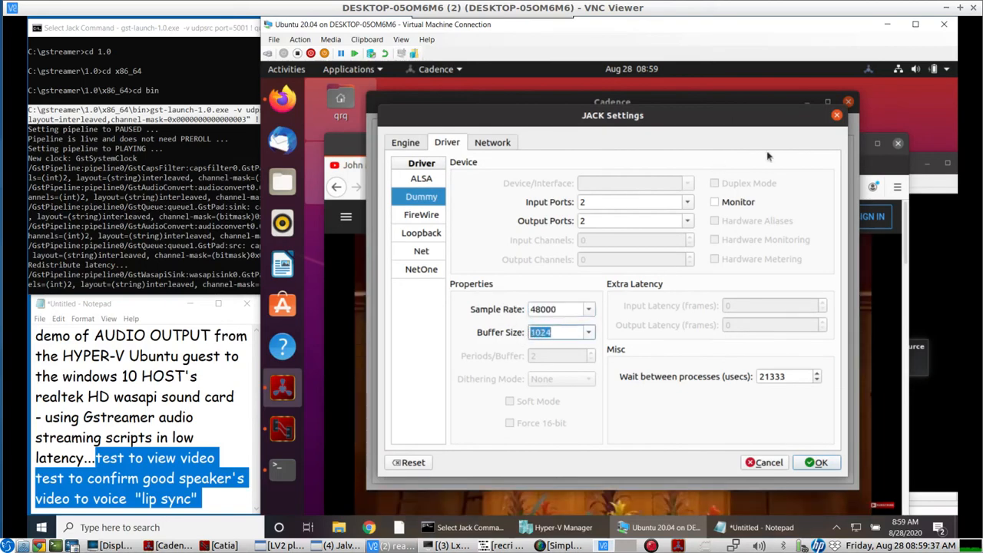
left_click(816, 461)
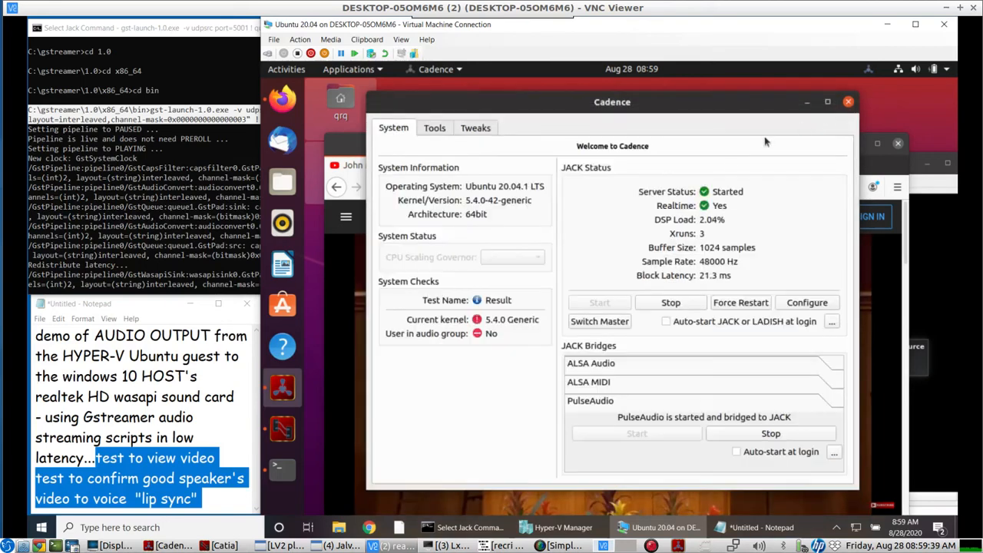